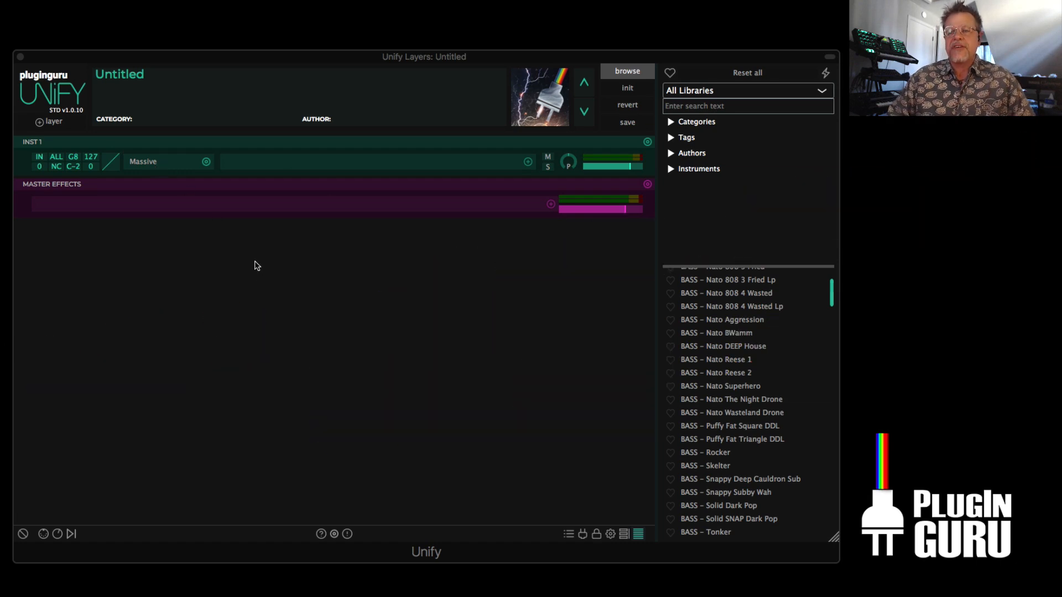
pyautogui.moveTo(278, 305)
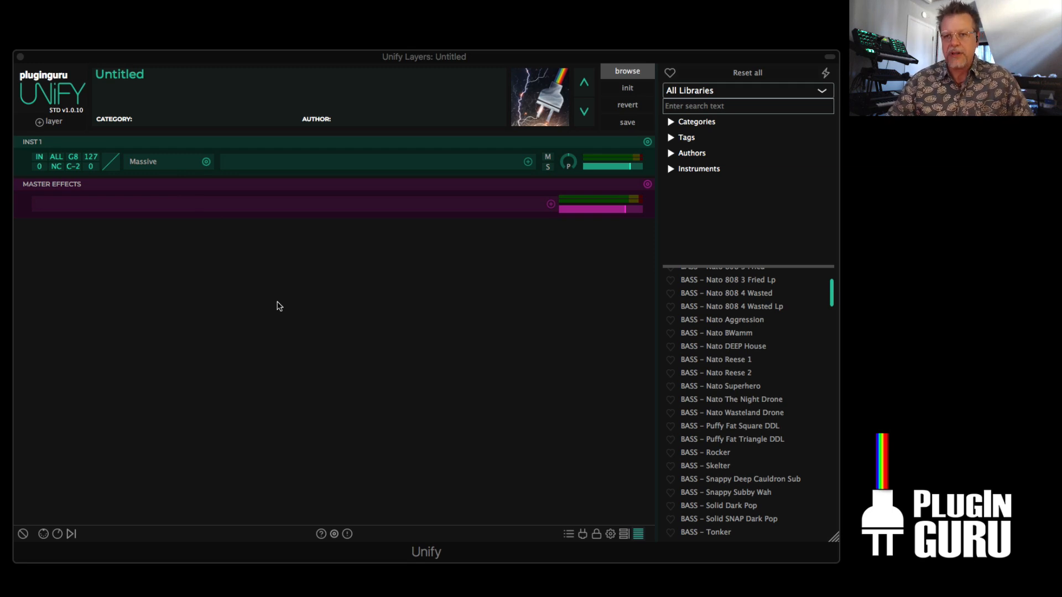
pyautogui.moveTo(589, 343)
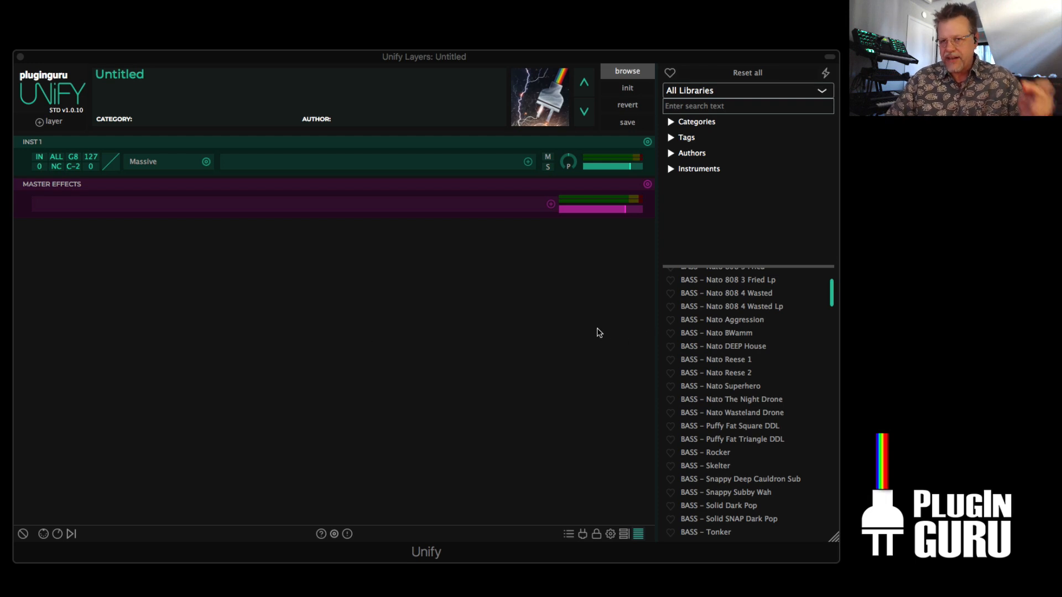
pyautogui.moveTo(434, 261)
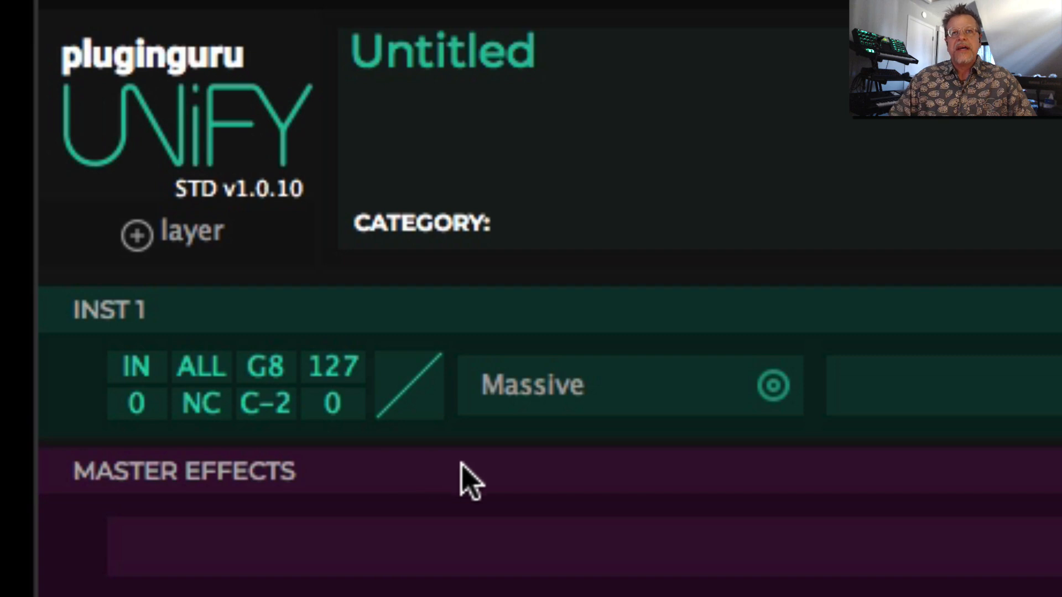
pyautogui.moveTo(586, 499)
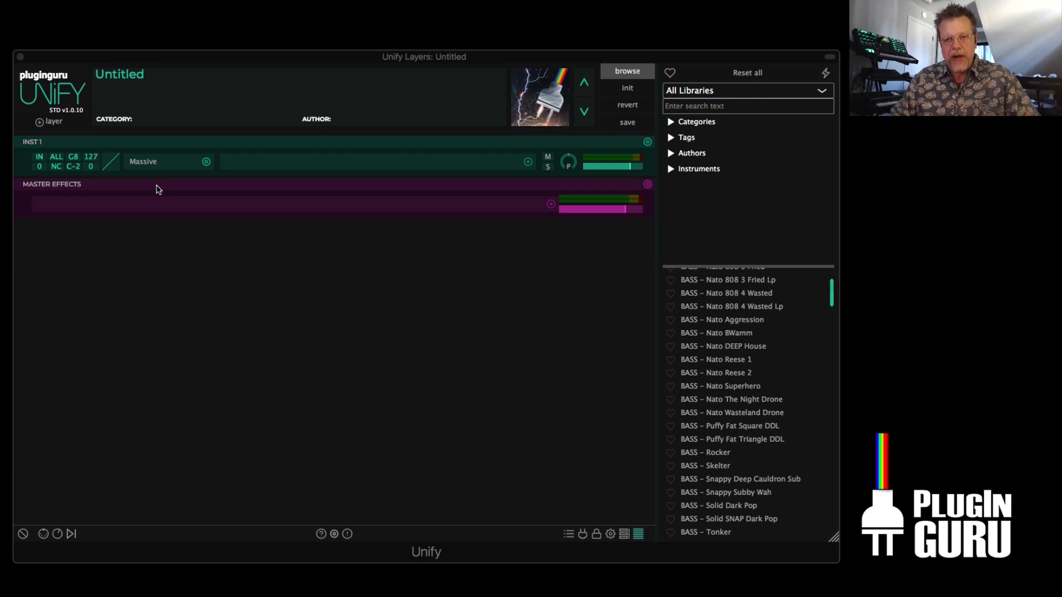
pyautogui.moveTo(167, 192)
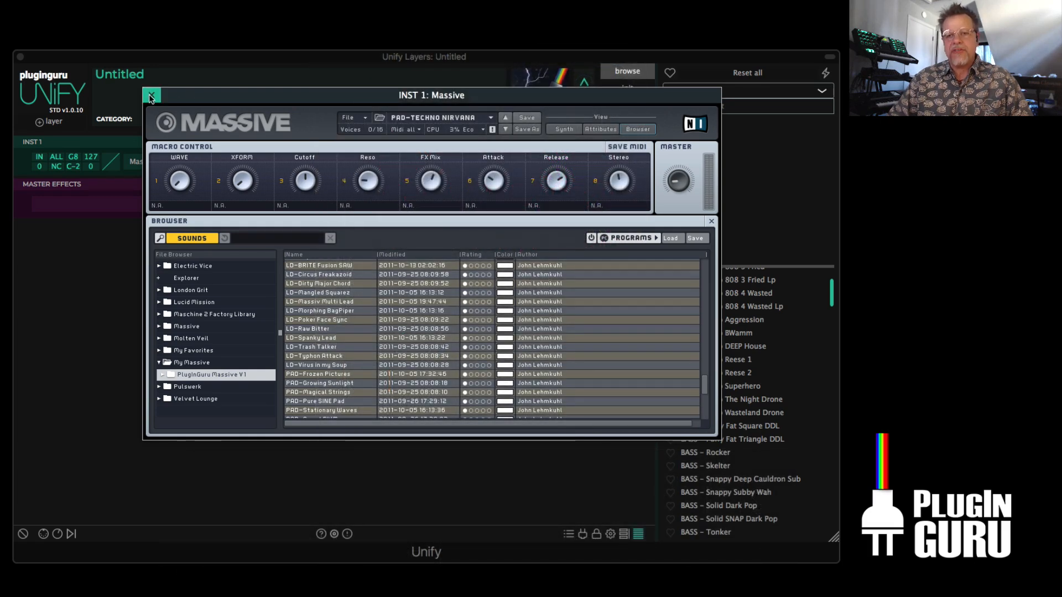
# Close the Massive editor and save the layer as preset 'Massive GURU Epic Techno'
pyautogui.click(152, 96)
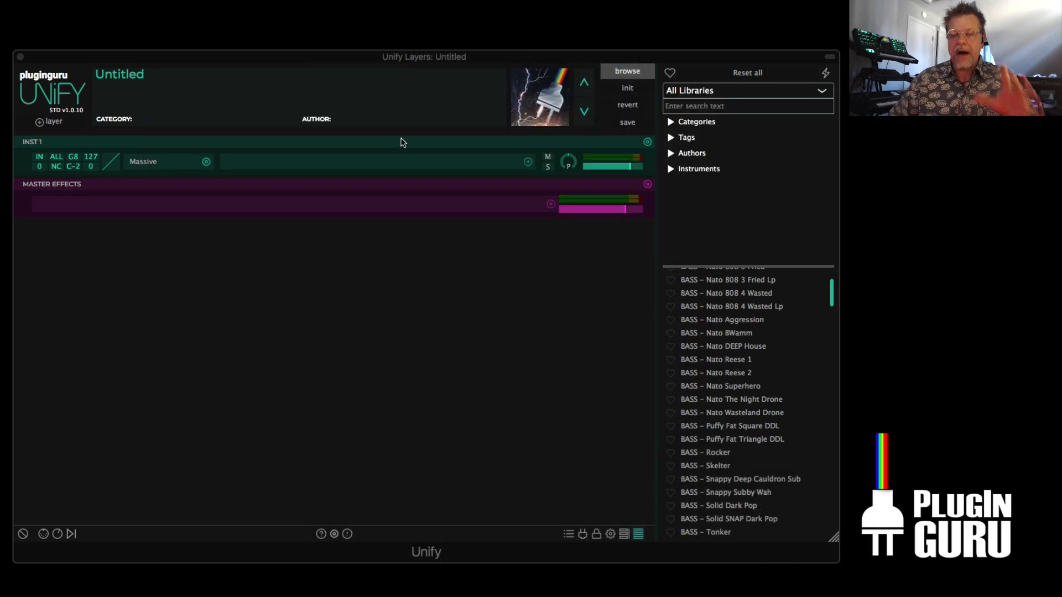
pyautogui.moveTo(647, 143)
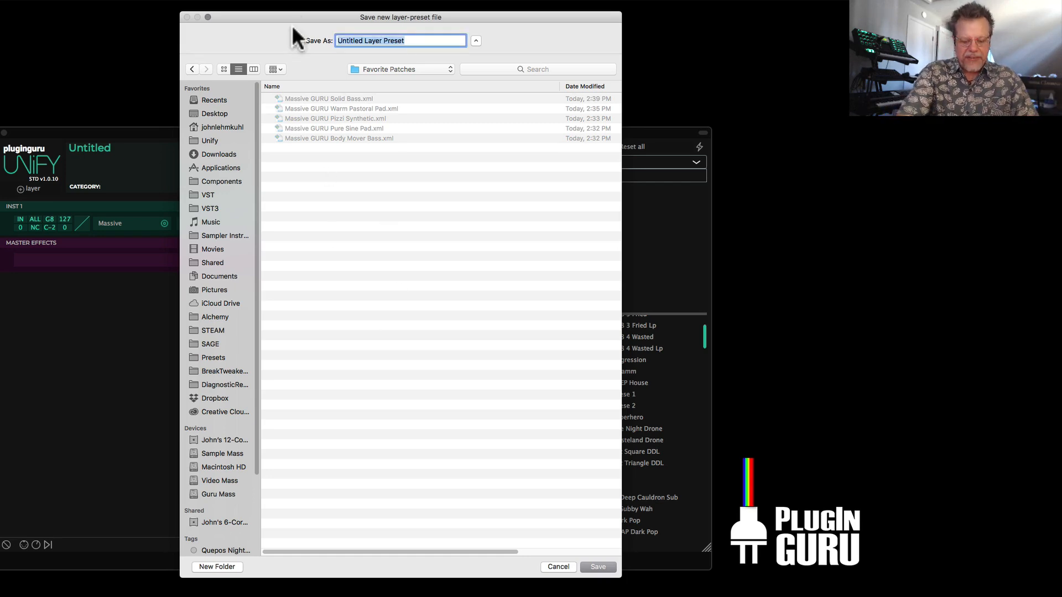
pyautogui.write('Massive GU')
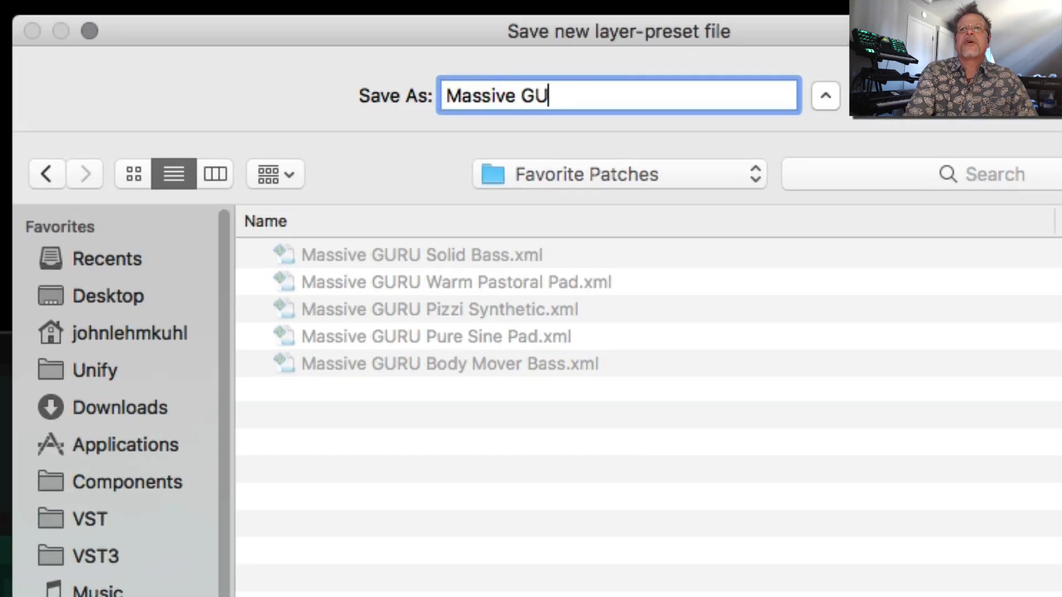
pyautogui.write('RU')
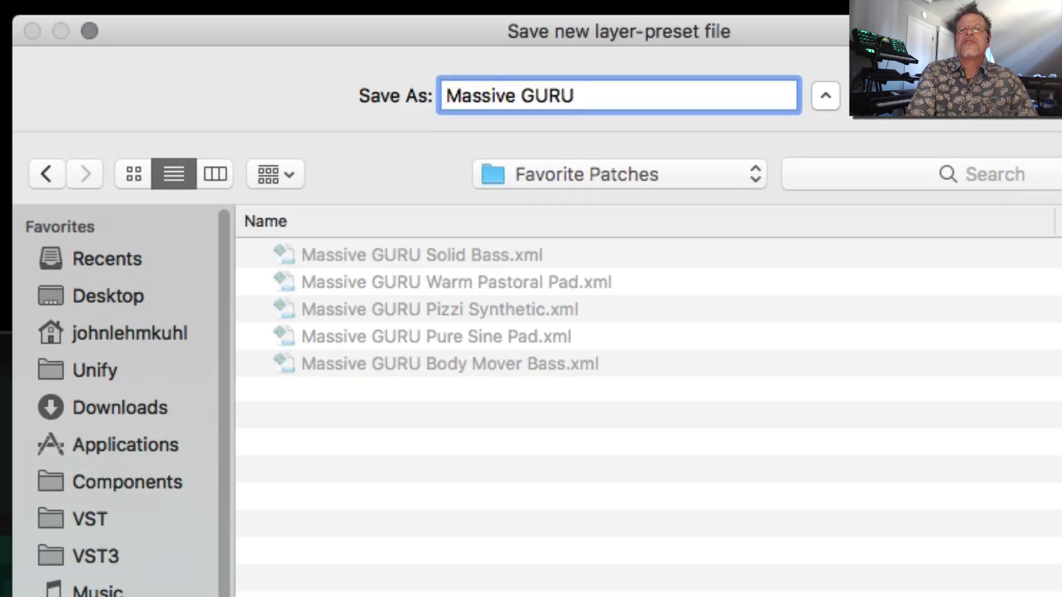
pyautogui.write('Epic')
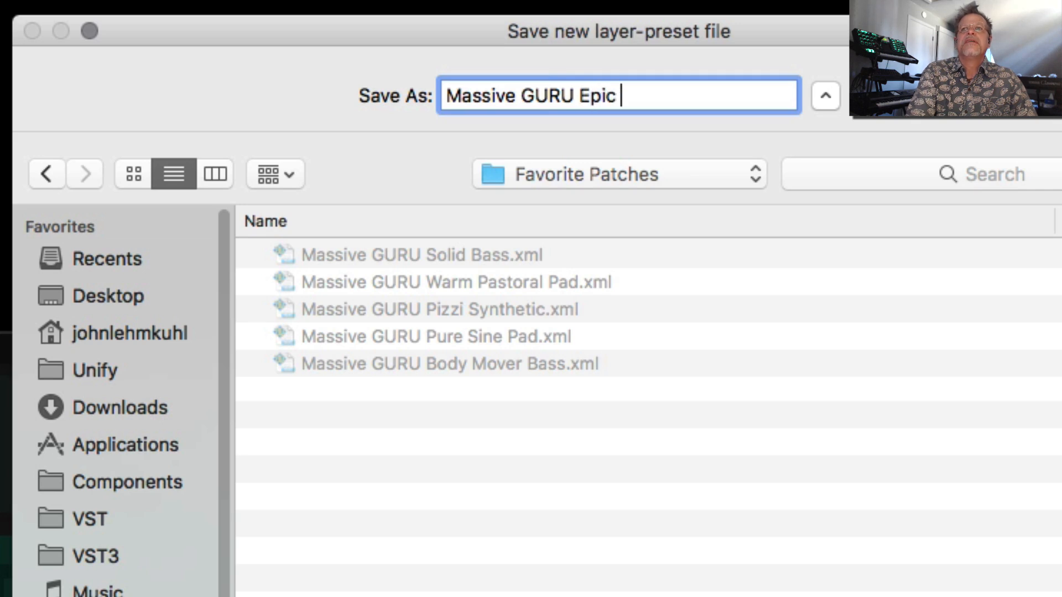
pyautogui.write('Techno')
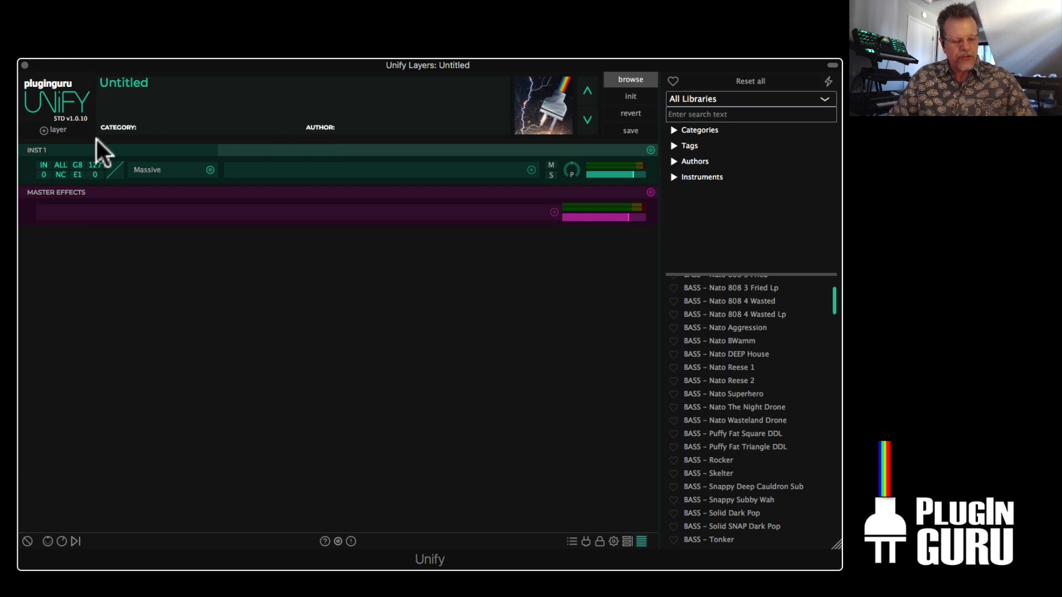
# Duplicate INST 1 into a second Massive layer and split it: C3–G8 and C-2–B2
pyautogui.click(78, 173)
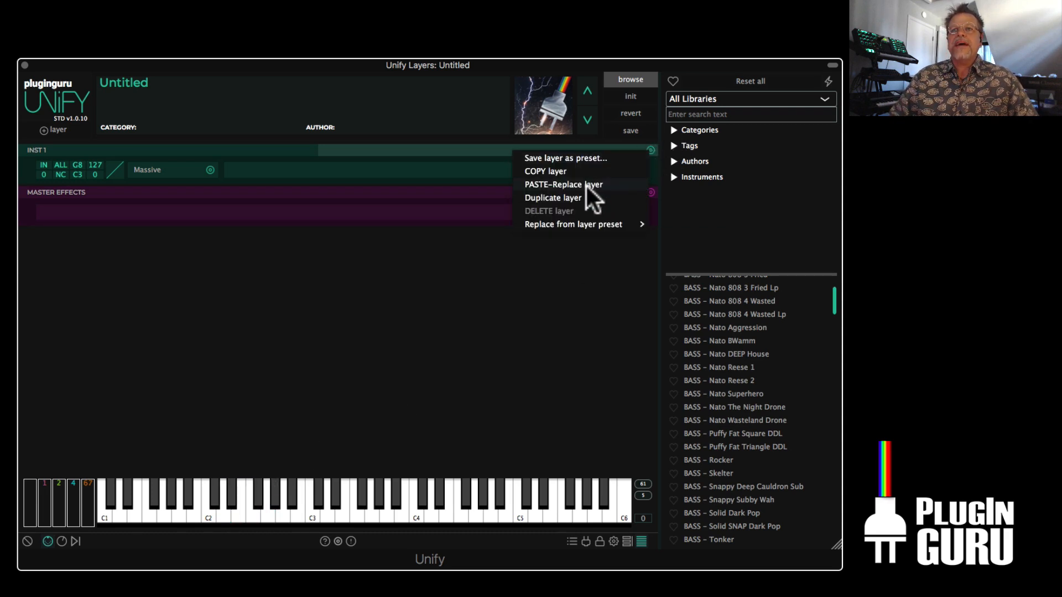
pyautogui.click(552, 198)
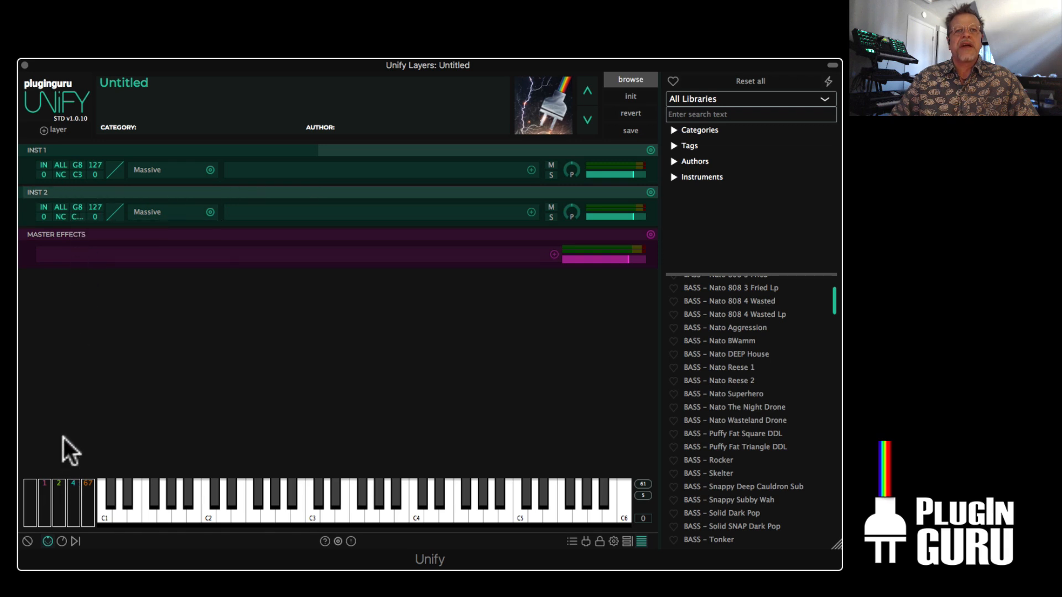
pyautogui.click(76, 207)
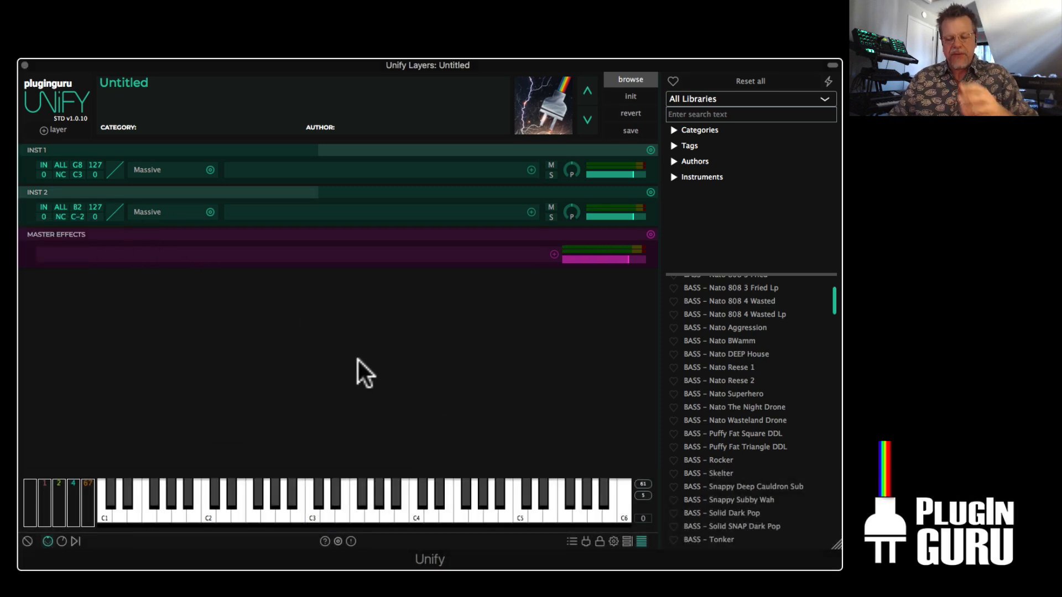
pyautogui.moveTo(379, 182)
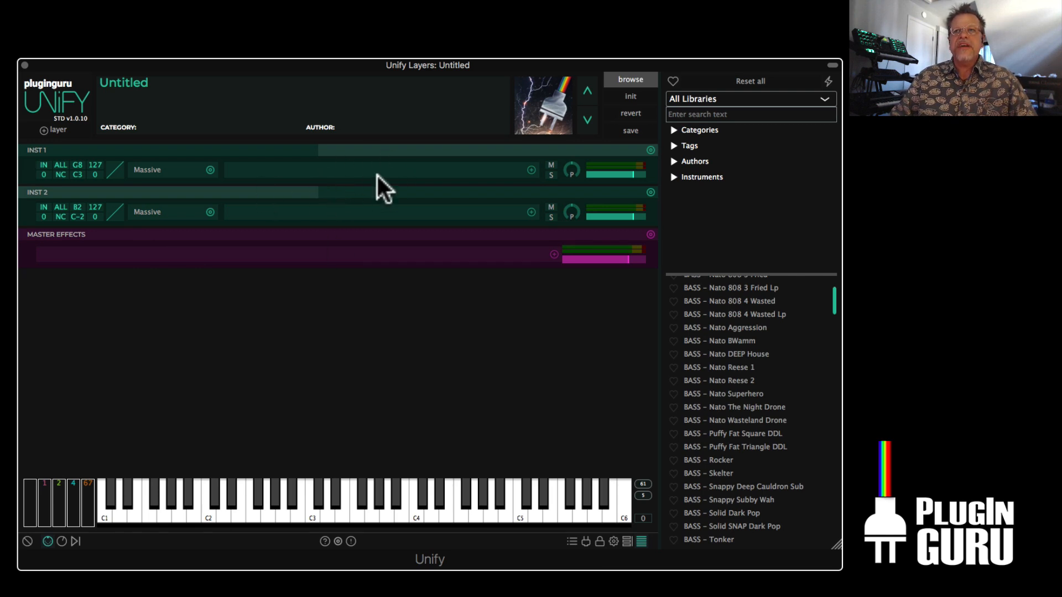
pyautogui.moveTo(166, 232)
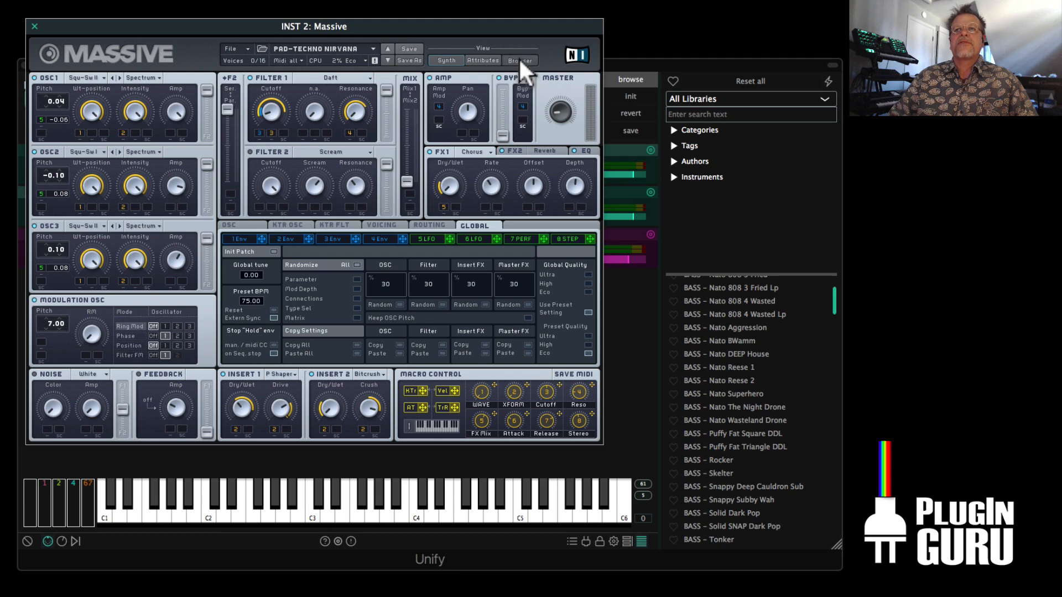
# Load BS-Dark Notch 2 from the Massive browser into INST 2 and close the editor
pyautogui.click(520, 60)
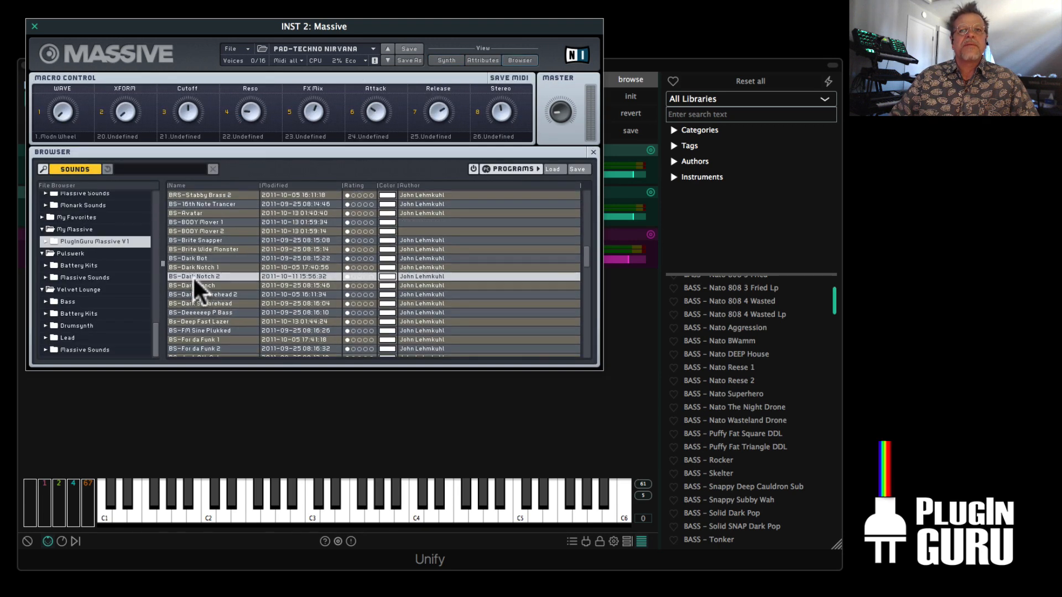
pyautogui.doubleClick(199, 276)
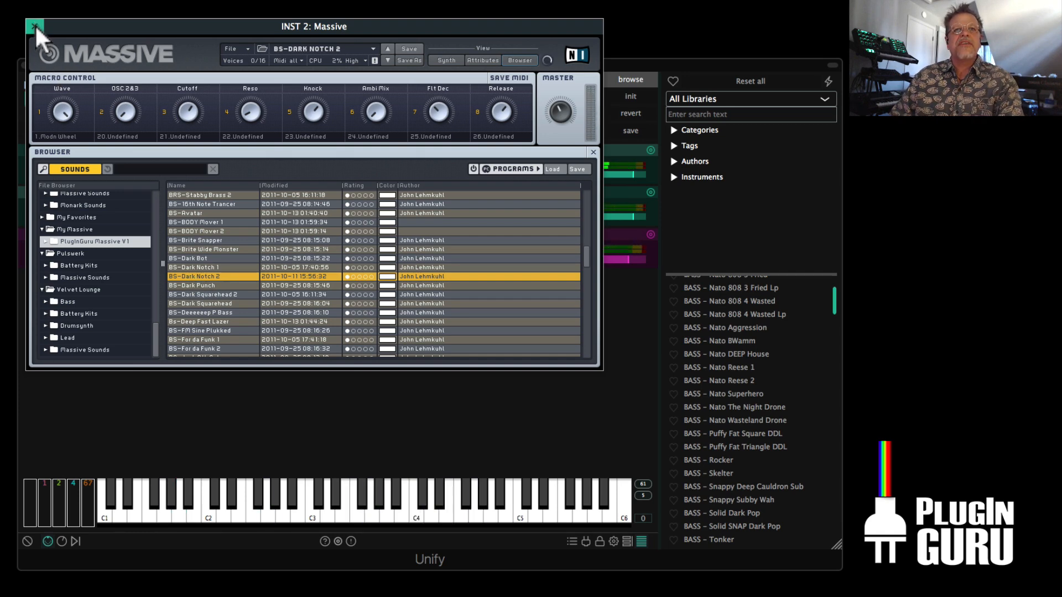
pyautogui.click(33, 29)
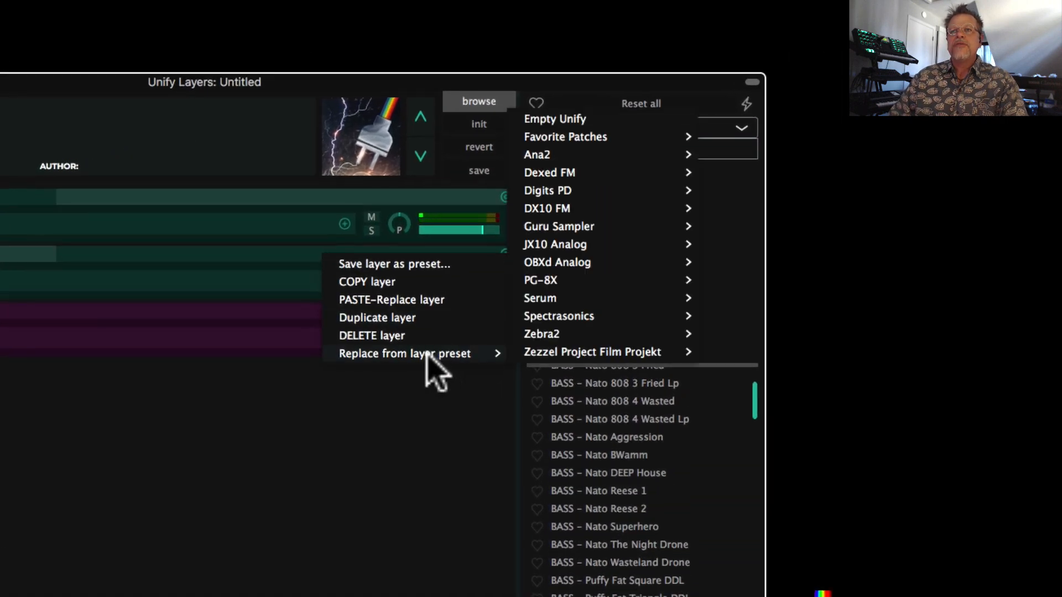
pyautogui.moveTo(452, 377)
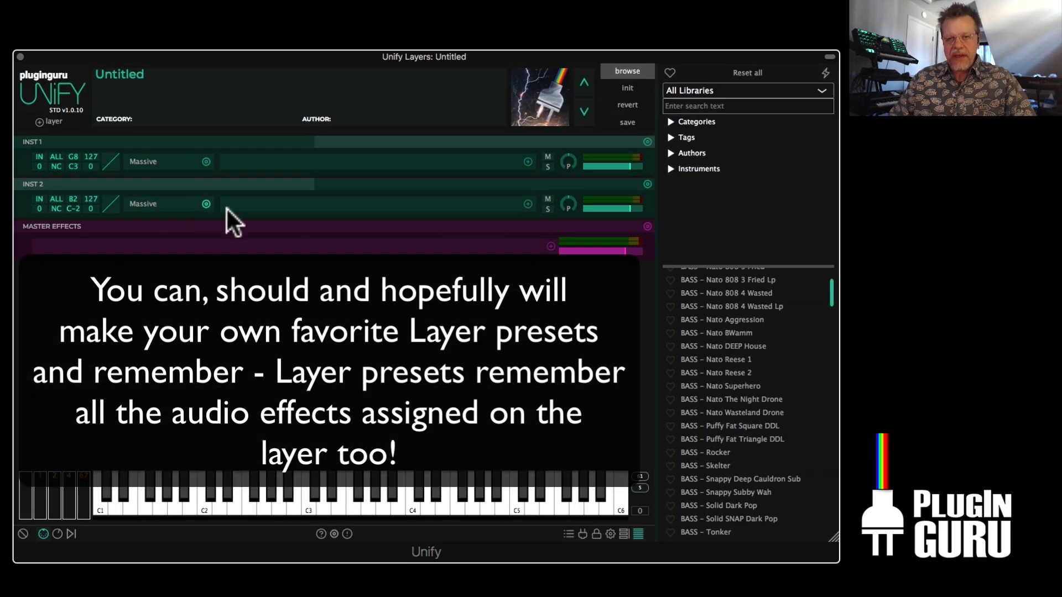
pyautogui.moveTo(137, 224)
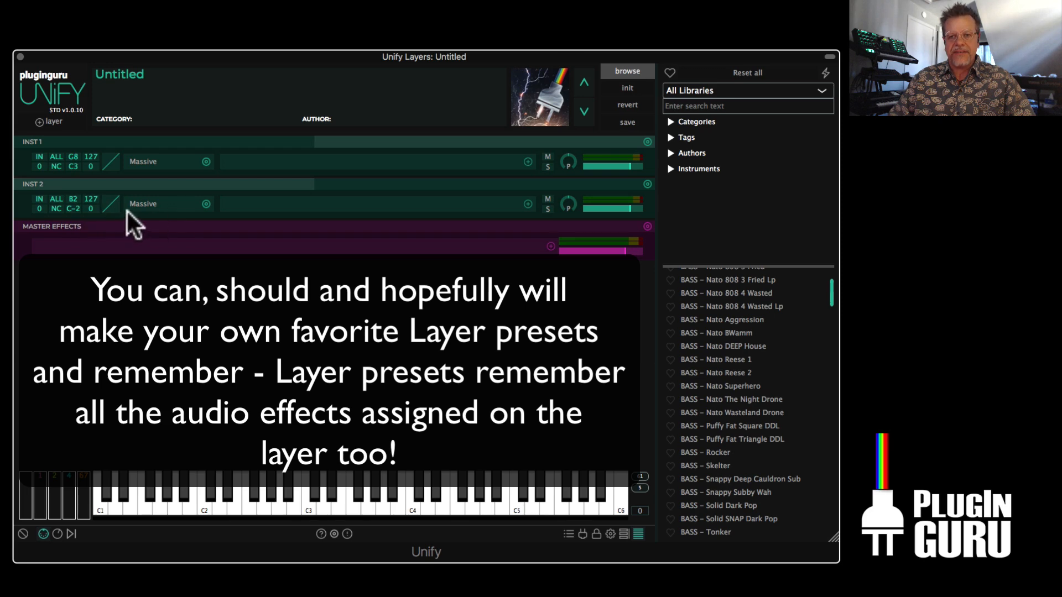
pyautogui.moveTo(232, 316)
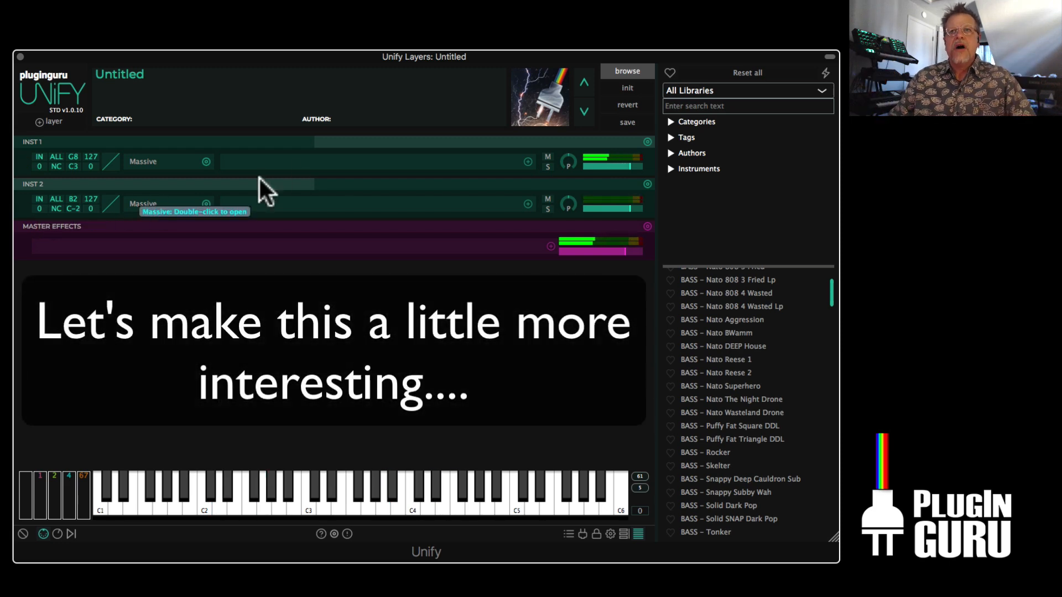
# Replace the first layer from a Favorite Patches preset and rename it 'Techno Pad'
pyautogui.click(647, 142)
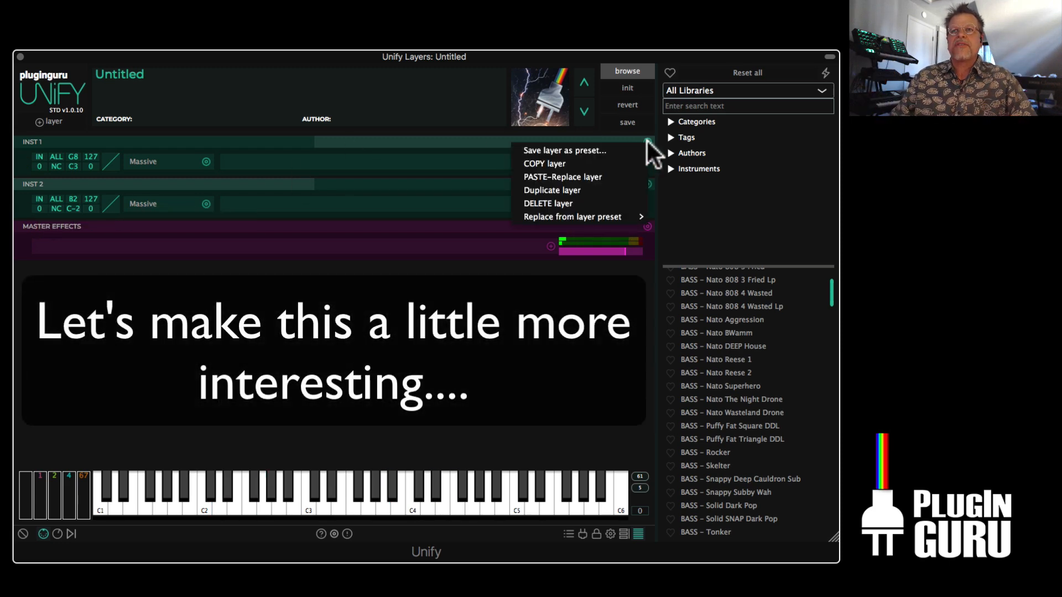
pyautogui.click(551, 189)
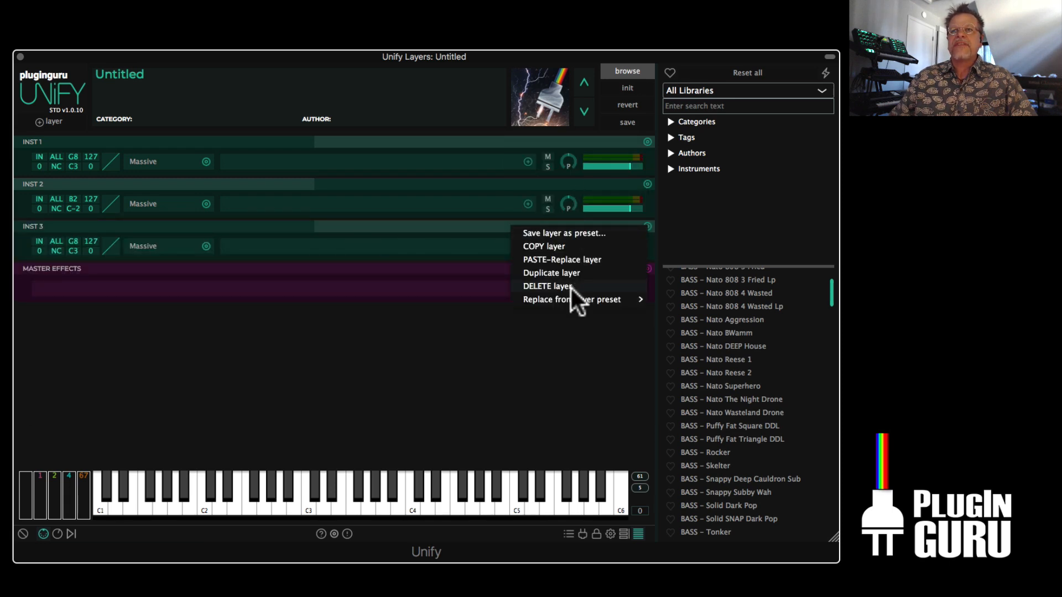
pyautogui.click(571, 299)
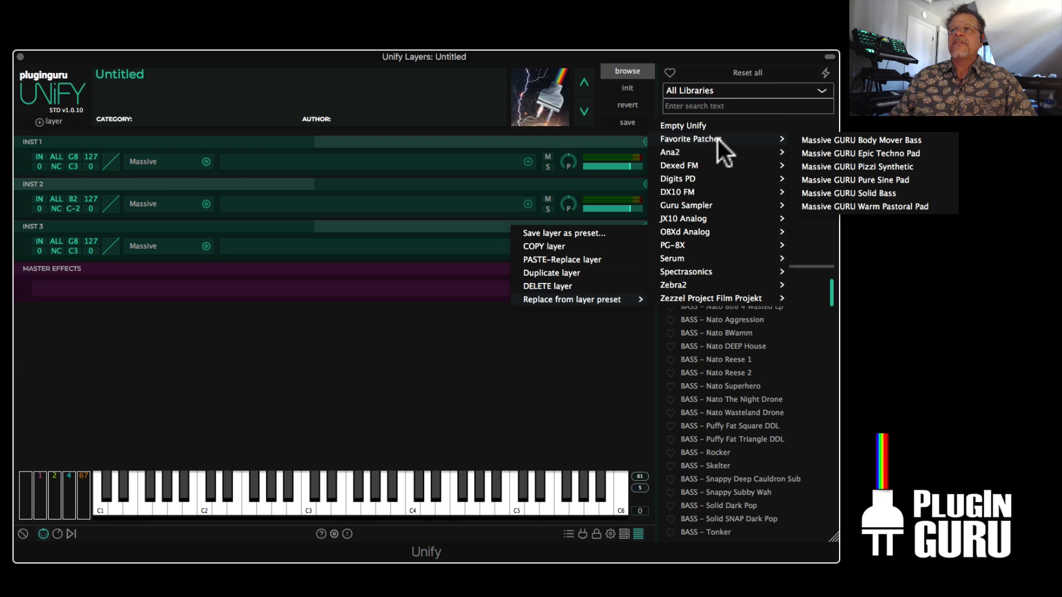
pyautogui.moveTo(860, 175)
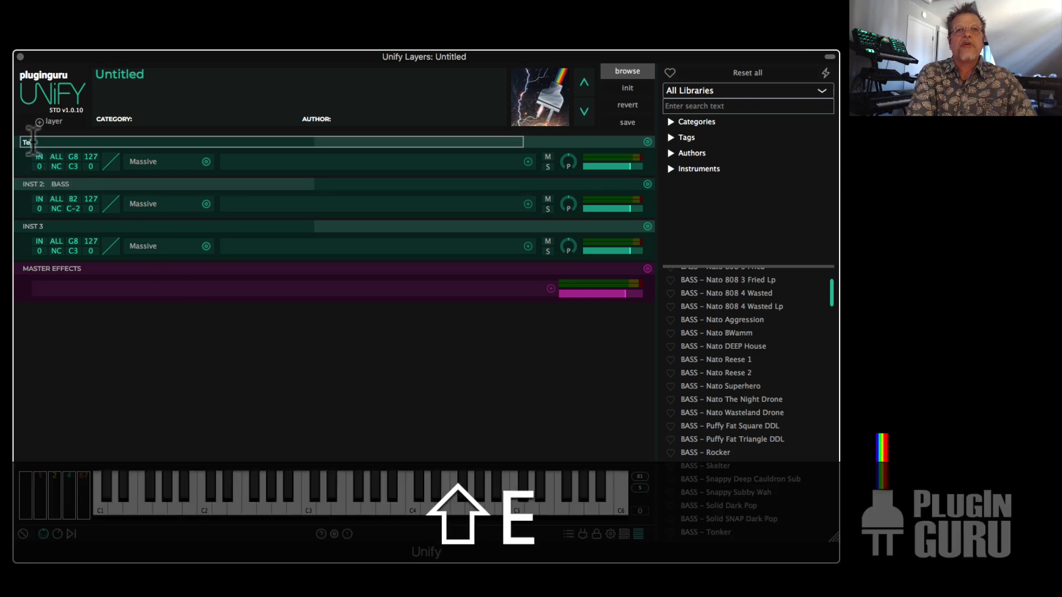
pyautogui.write('Techno Pad')
pyautogui.click(271, 225)
pyautogui.write('Pizzi Synth')
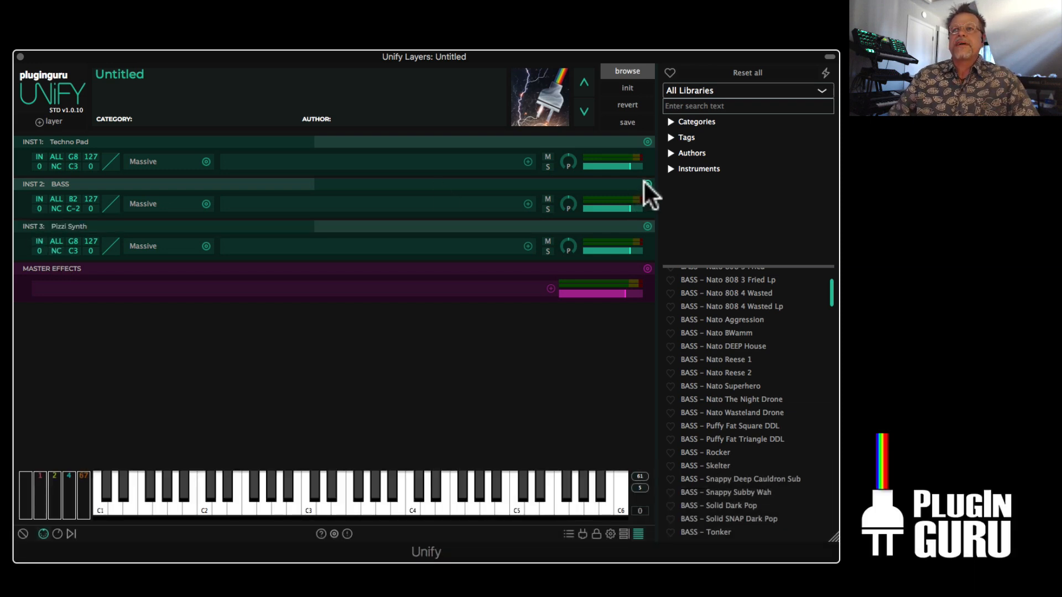
# Duplicate the BASS layer into INST 4 and load BS-Deep Fast Lazer into its Massive
pyautogui.click(647, 184)
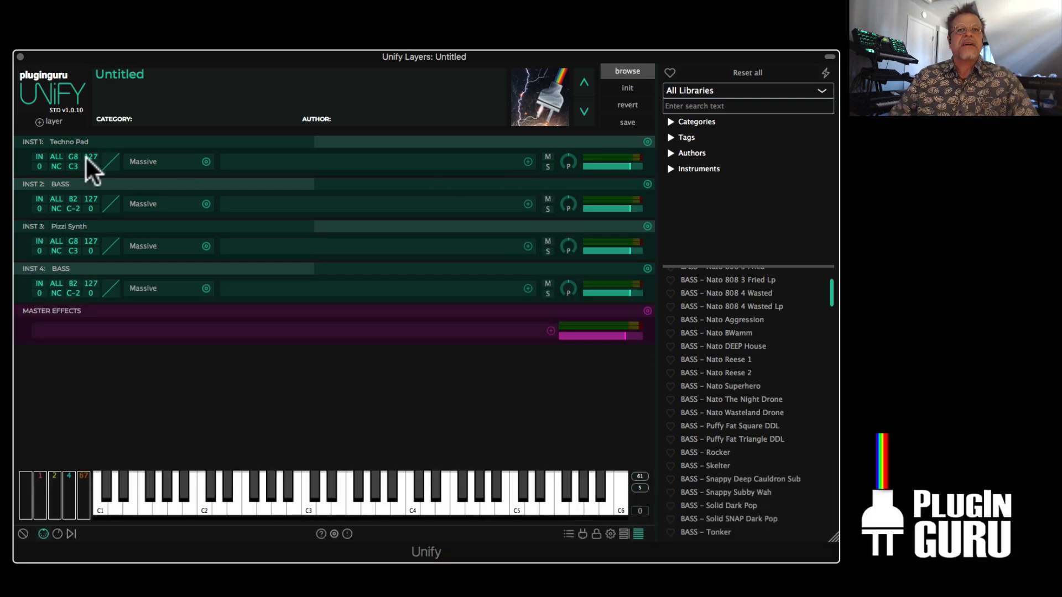
pyautogui.moveTo(145, 303)
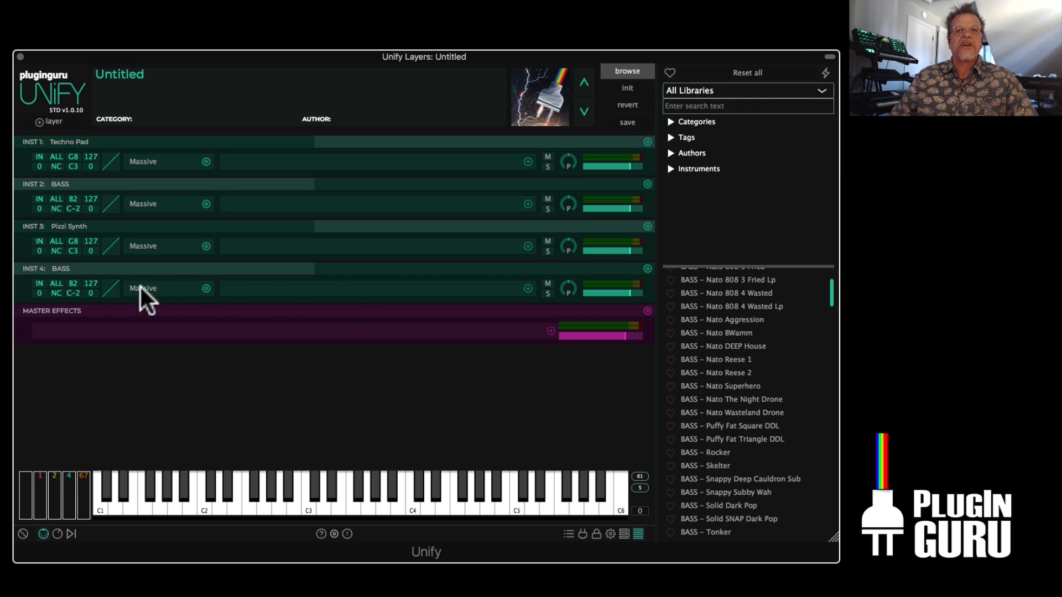
pyautogui.click(142, 288)
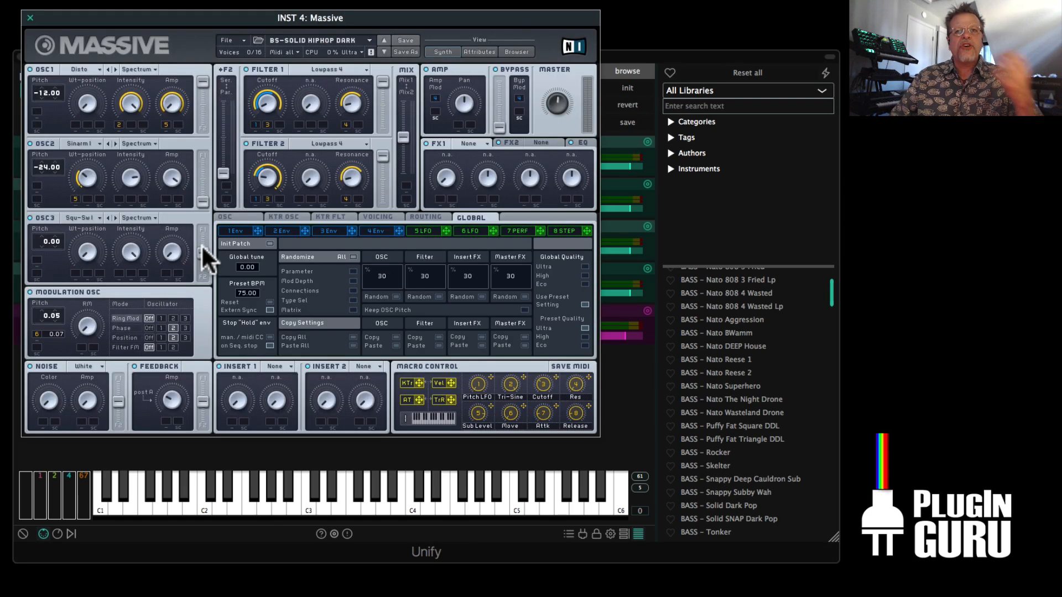
pyautogui.click(515, 51)
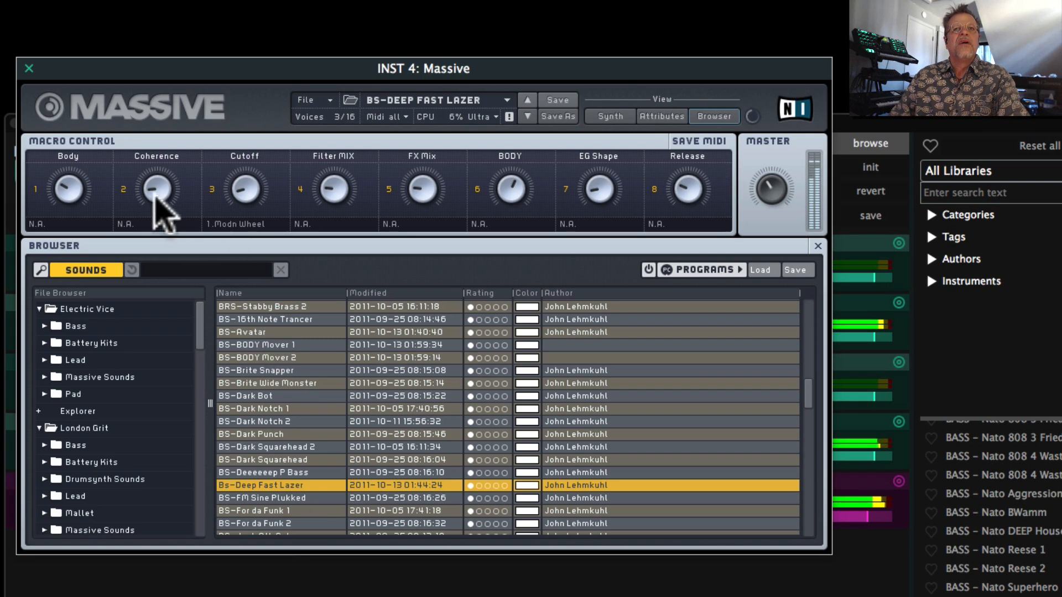
pyautogui.moveTo(257, 225)
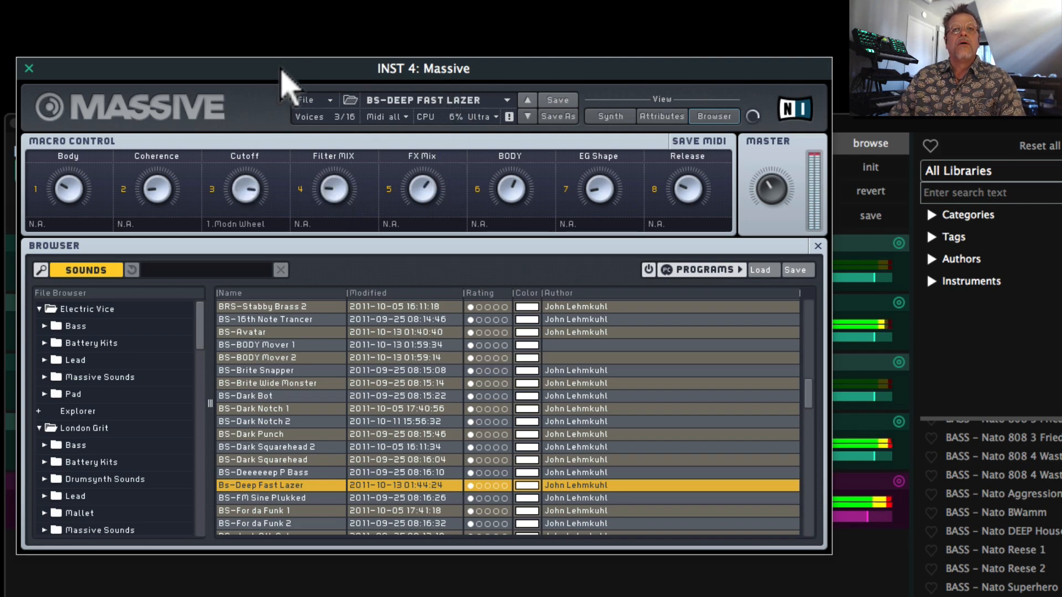
pyautogui.moveTo(197, 80)
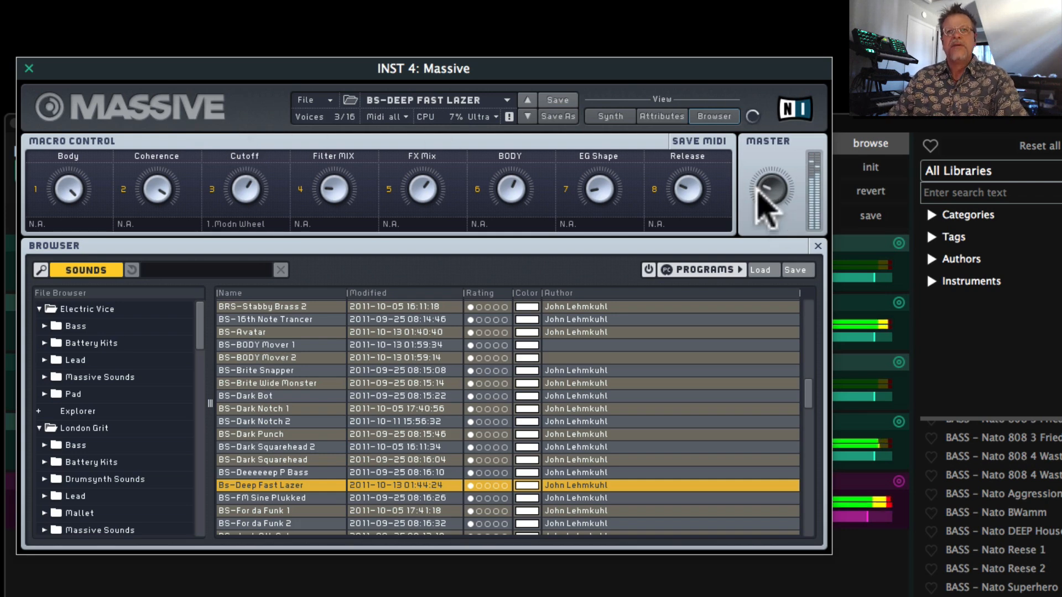
pyautogui.click(28, 68)
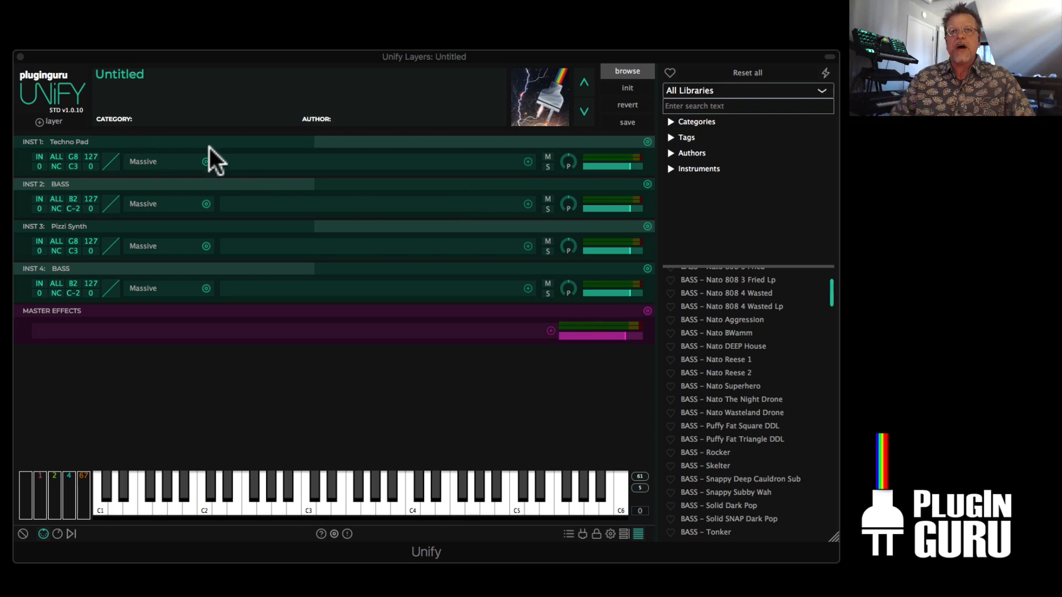
pyautogui.moveTo(284, 251)
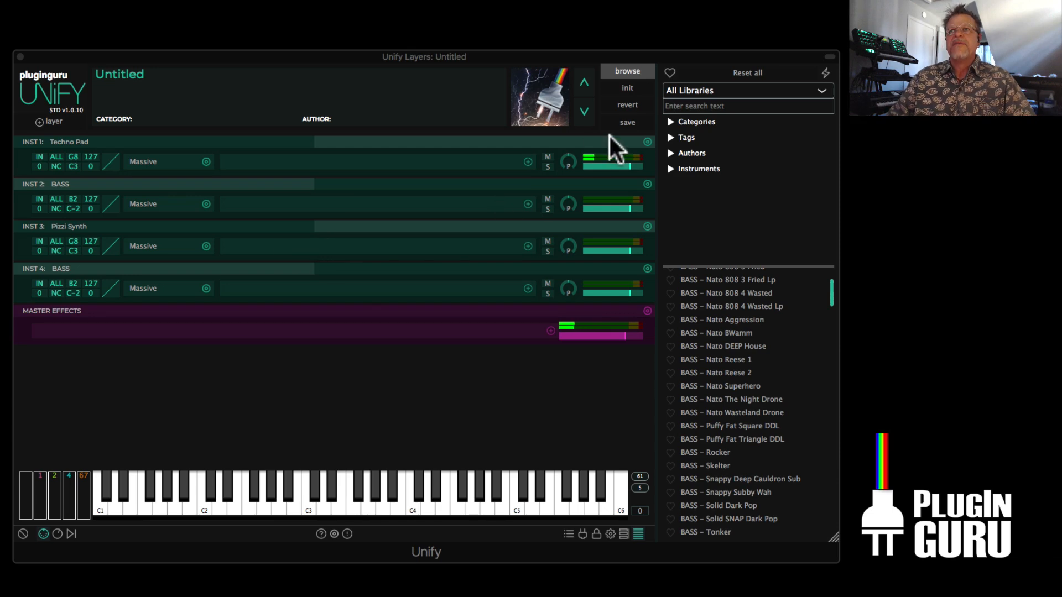
# Save the multi as 'SPLIT - Massive Playtime' in the User Library and filter the browser to it
pyautogui.click(627, 123)
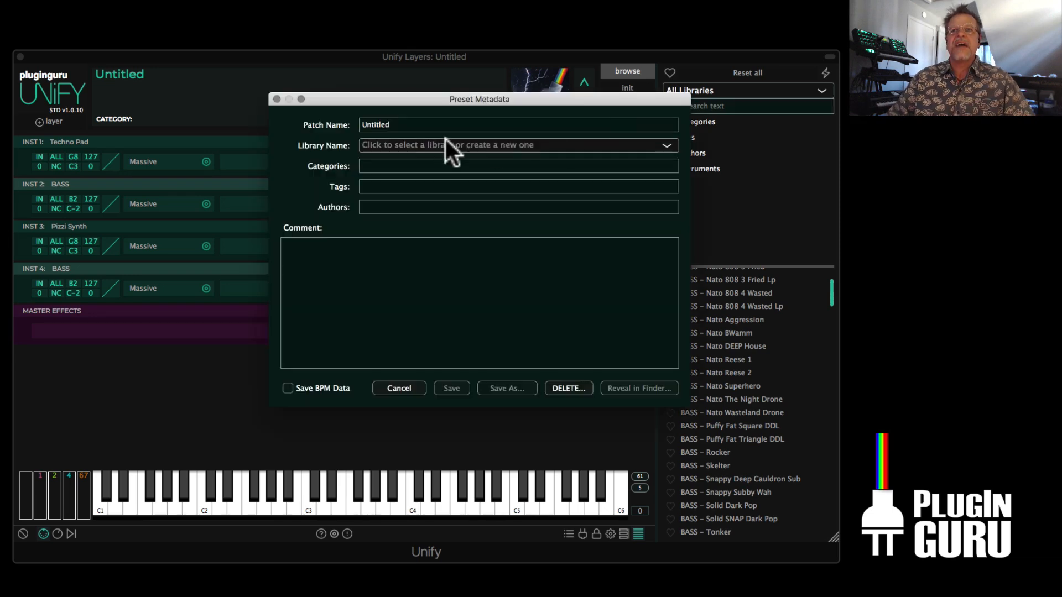
pyautogui.click(516, 146)
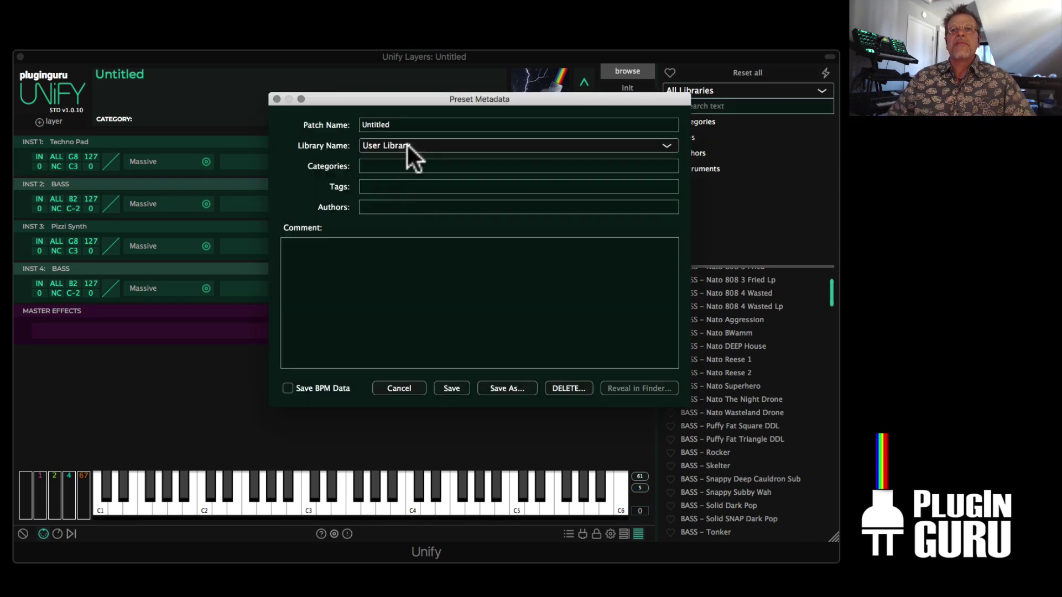
pyautogui.write('SPLIT – Massive P')
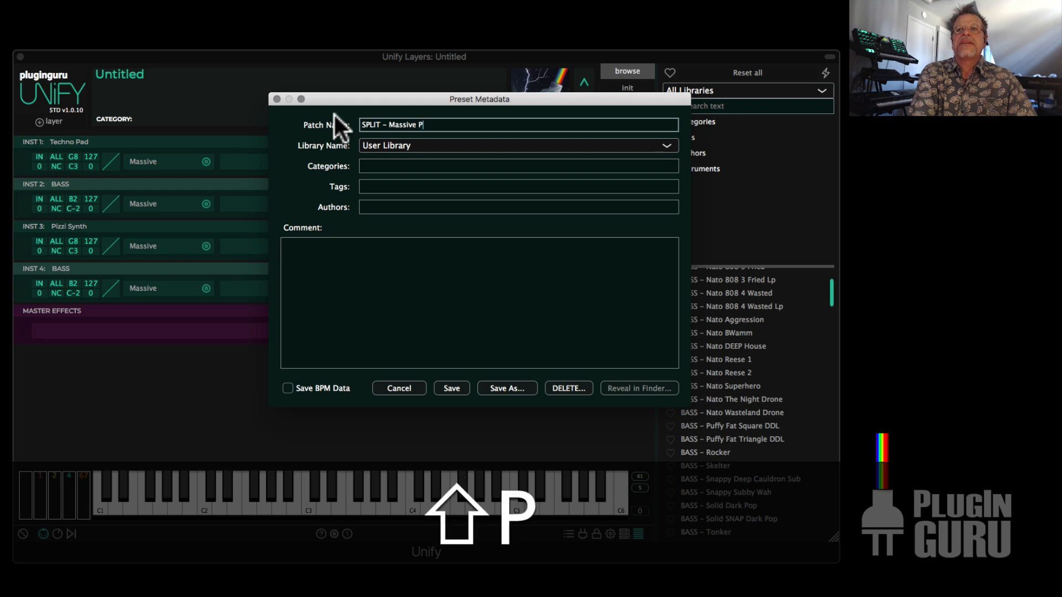
pyautogui.write('laytime')
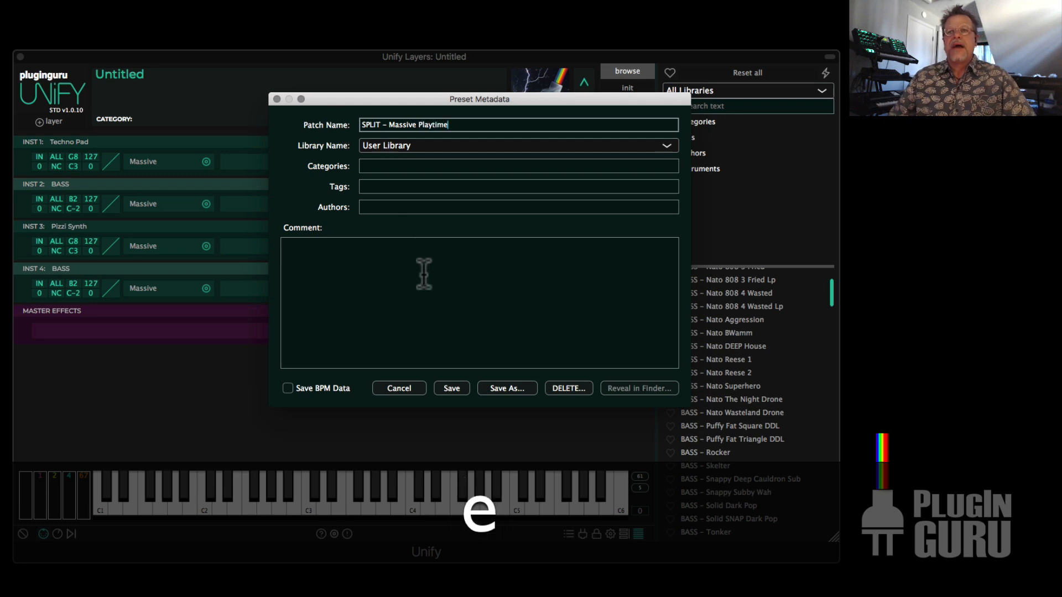
pyautogui.click(451, 388)
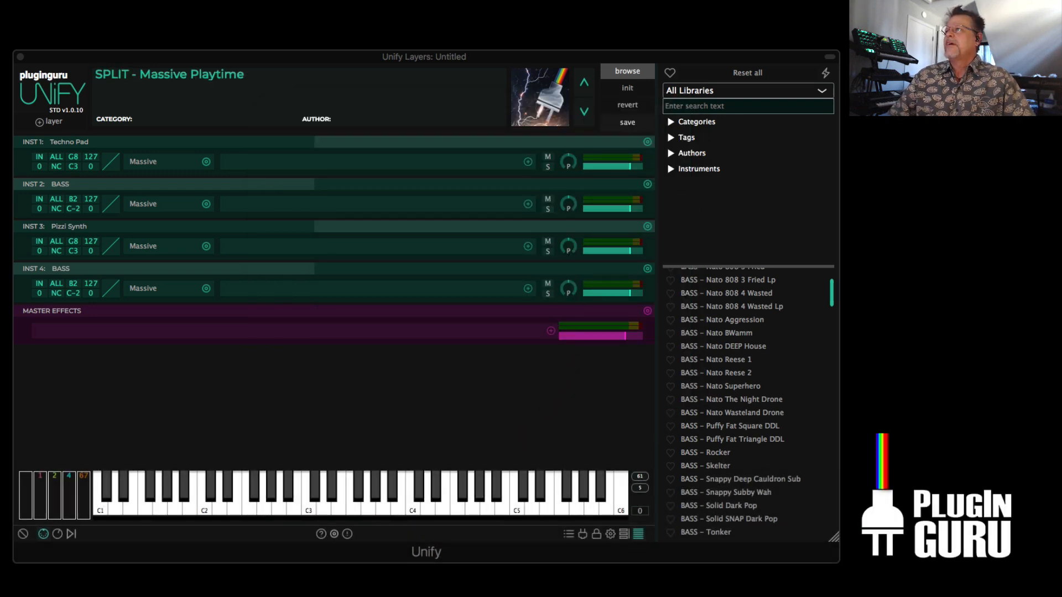
pyautogui.click(627, 122)
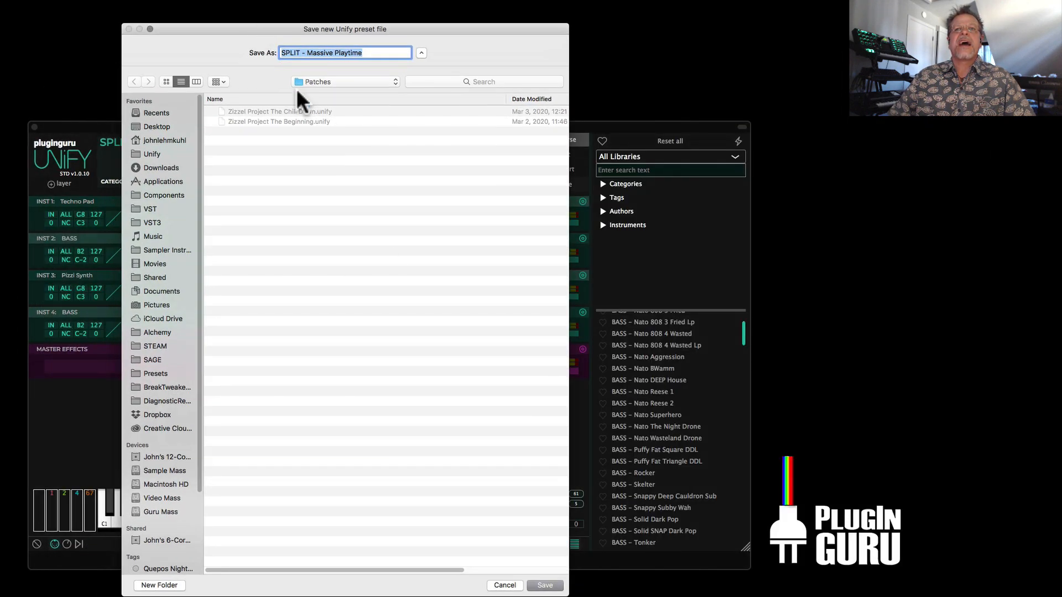
pyautogui.click(545, 585)
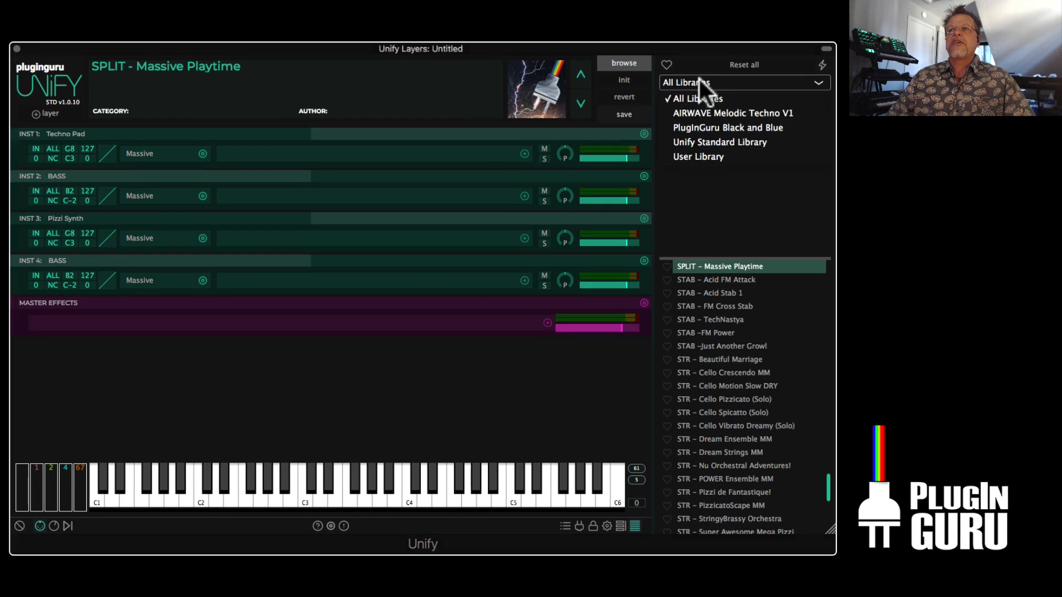
pyautogui.click(698, 157)
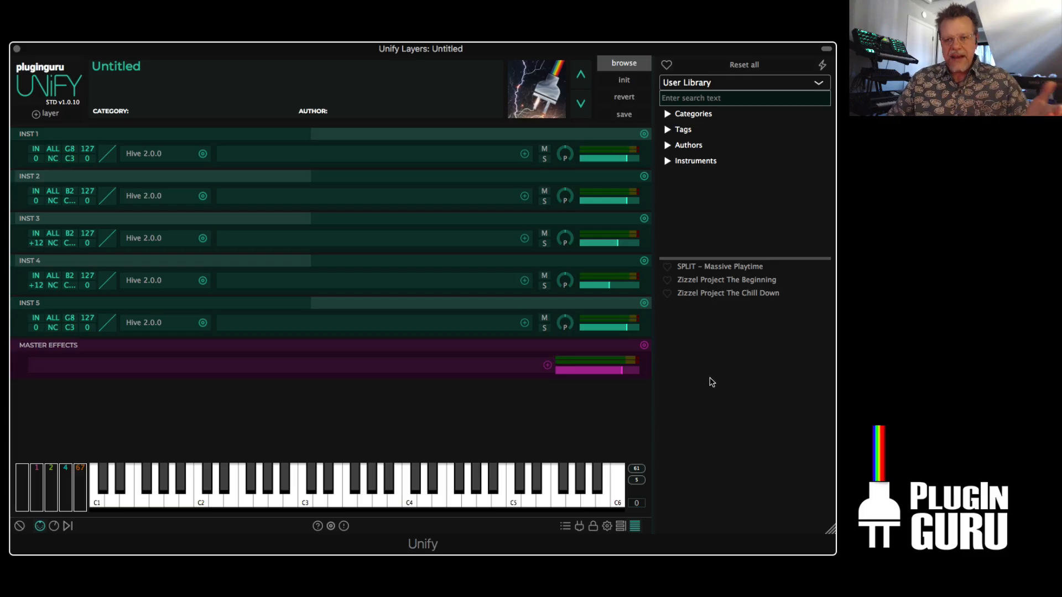
pyautogui.moveTo(228, 279)
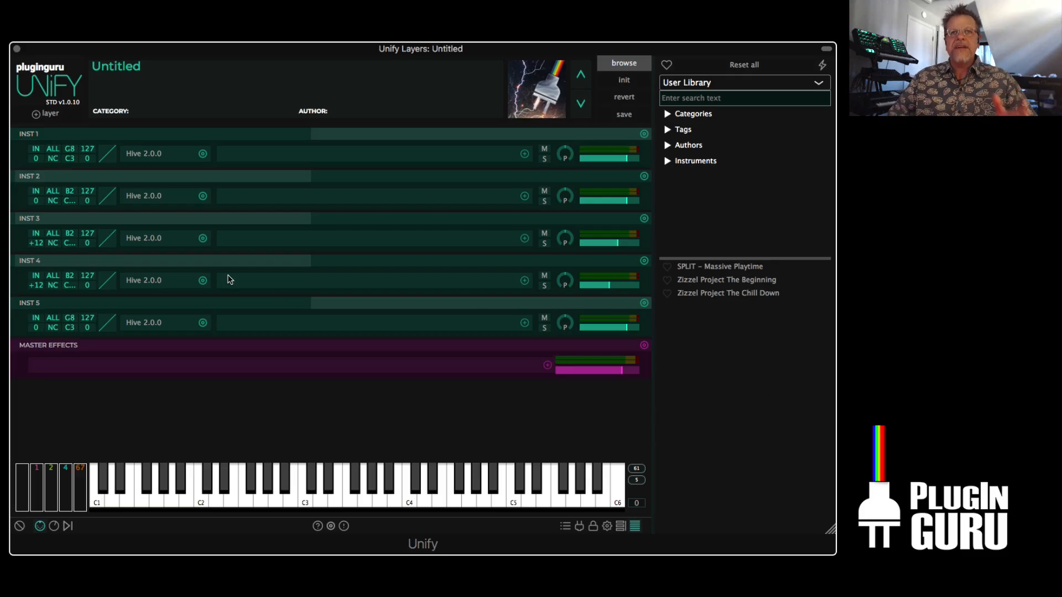
pyautogui.moveTo(202, 154)
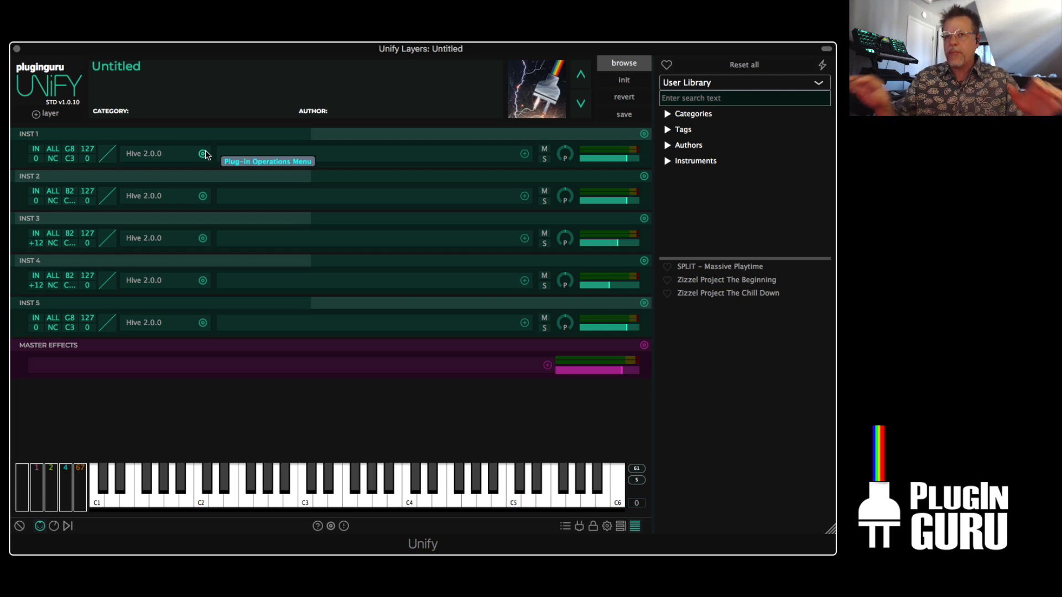
pyautogui.moveTo(228, 249)
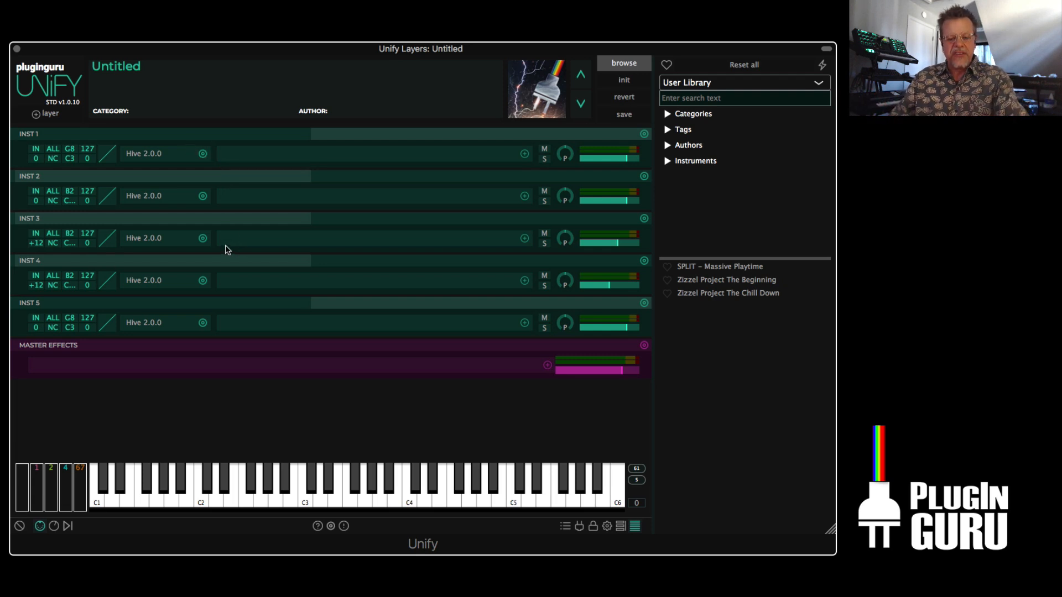